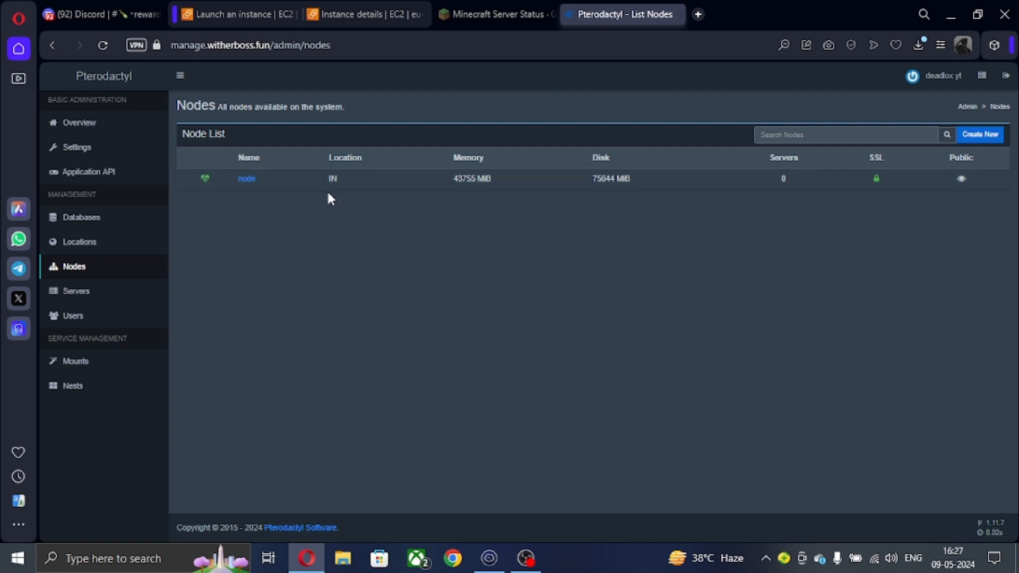
mouse_move(221, 235)
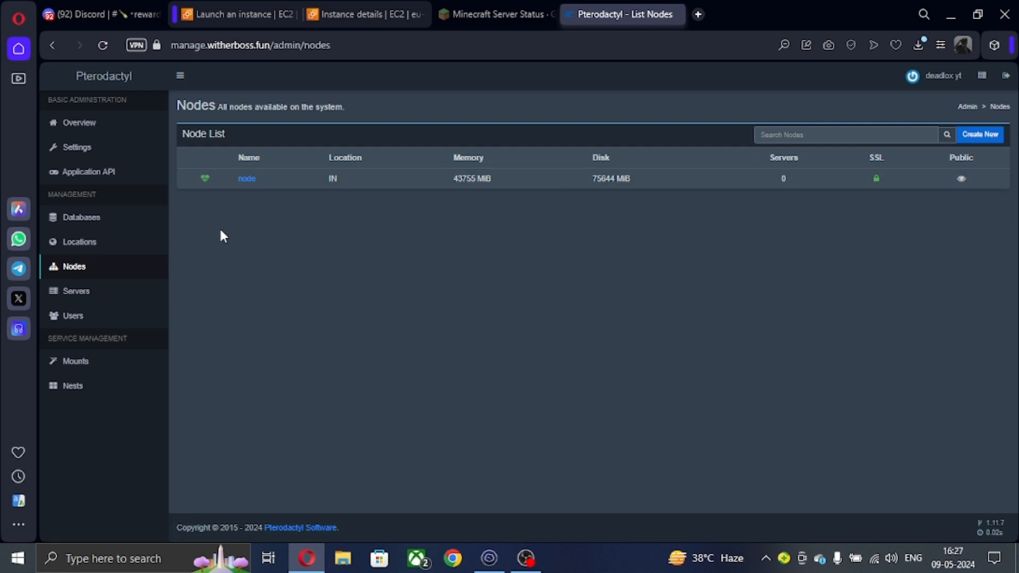
Step: Open the Allocation page of the node 'node', which has no allocations yet
click(246, 178)
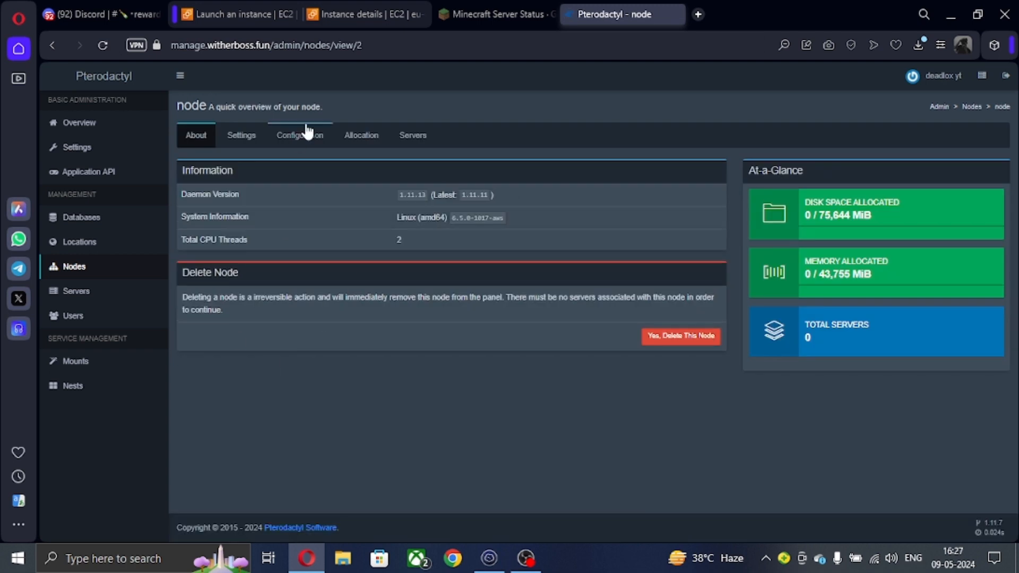
click(361, 136)
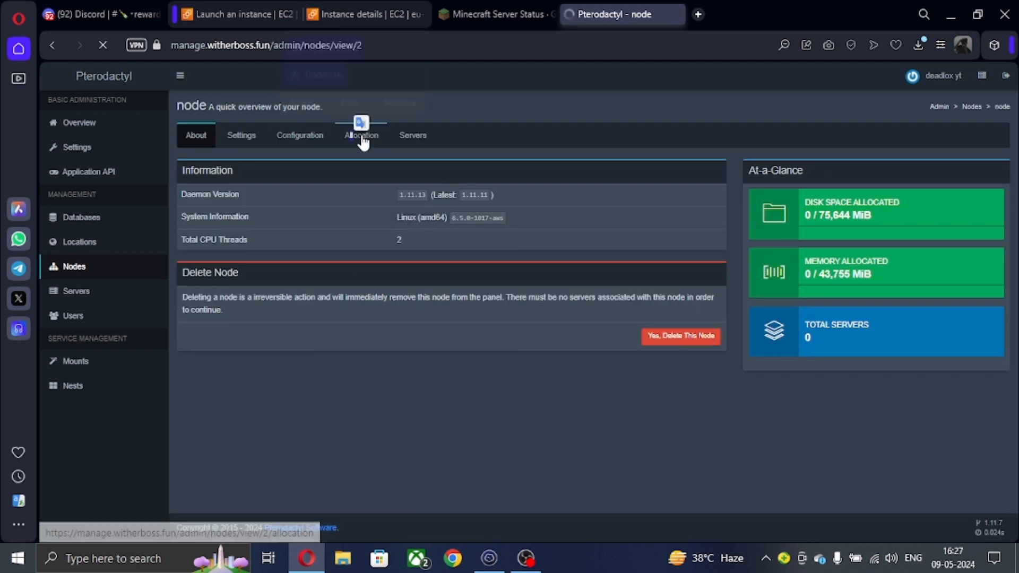
click(360, 135)
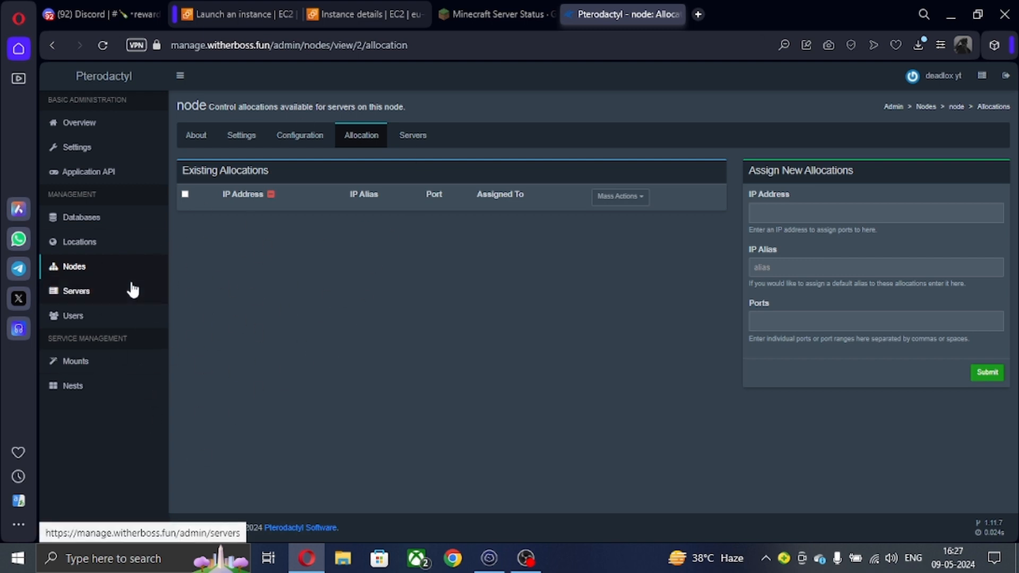
click(98, 14)
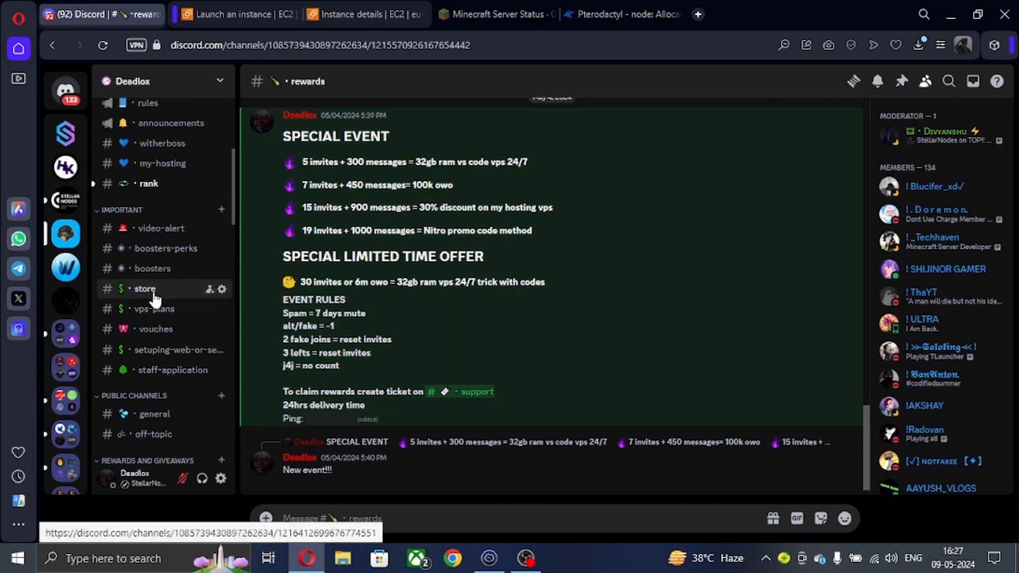
Step: Follow the Billing Panel link in the StellarNodes server's links channel
click(163, 162)
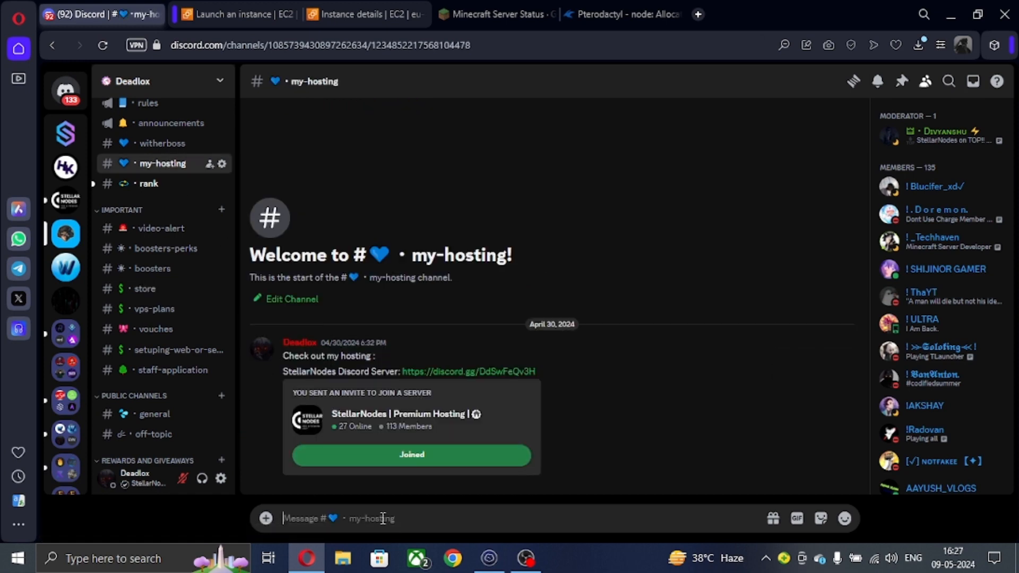
click(65, 201)
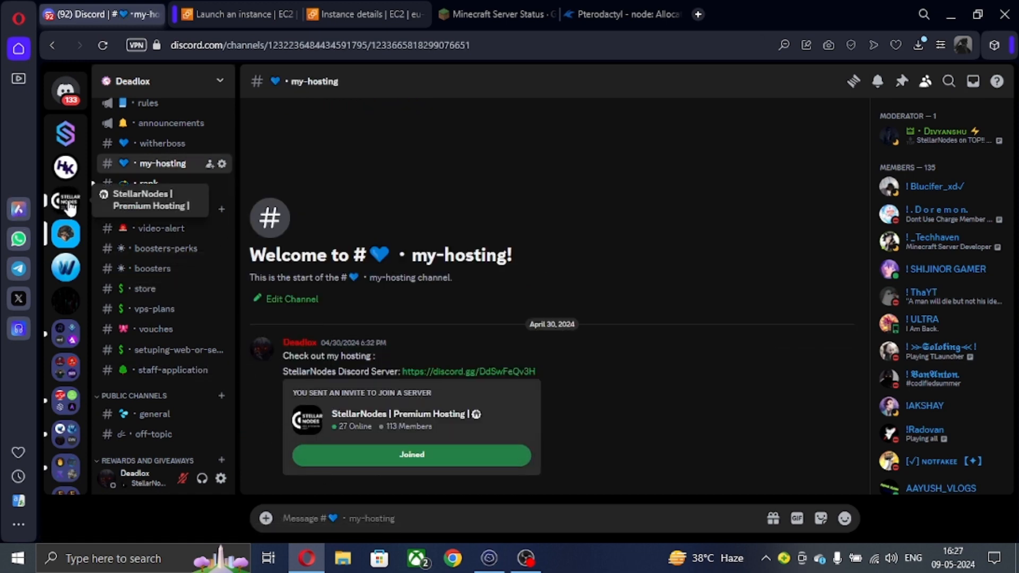
click(66, 200)
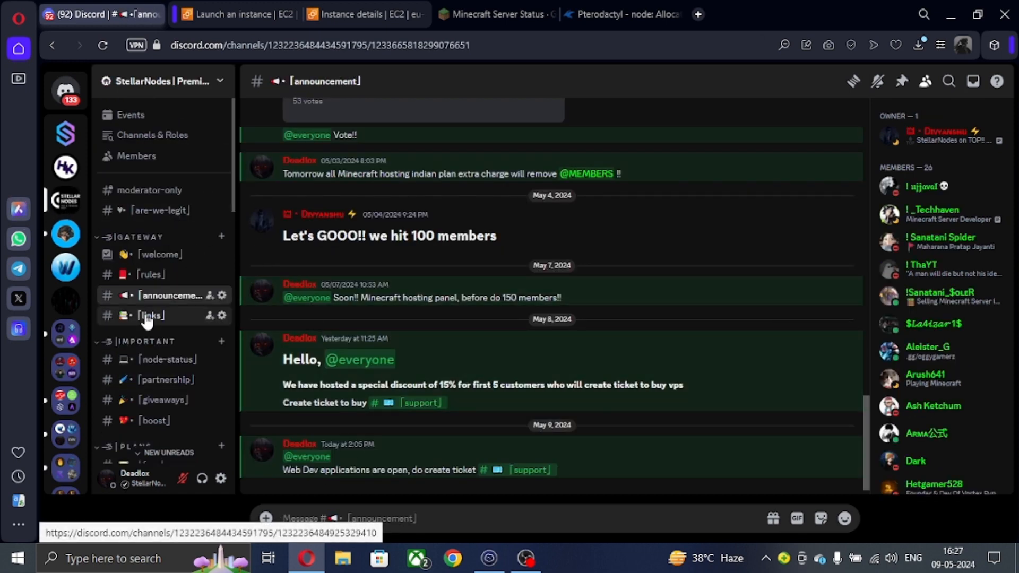
click(150, 316)
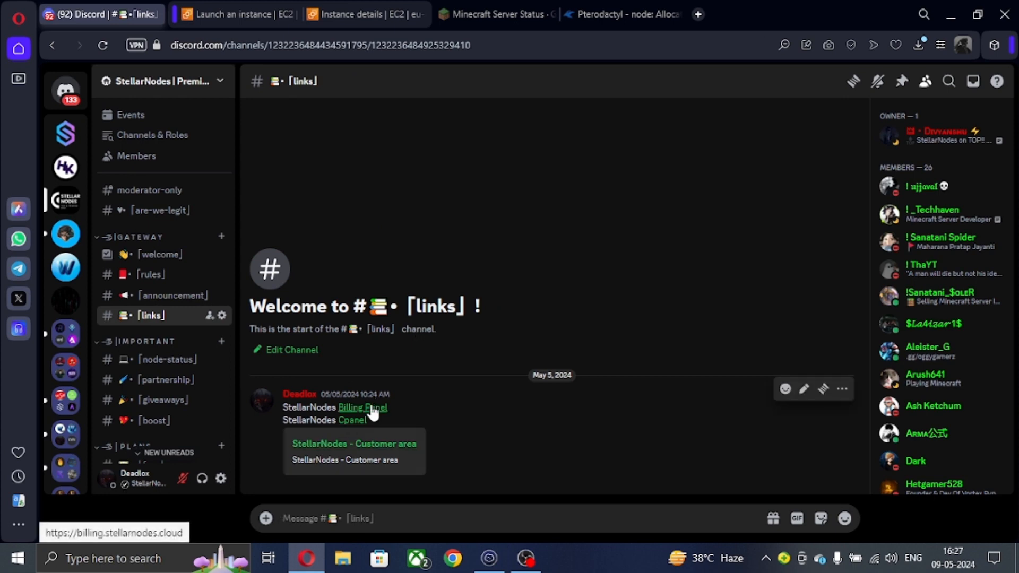
click(362, 408)
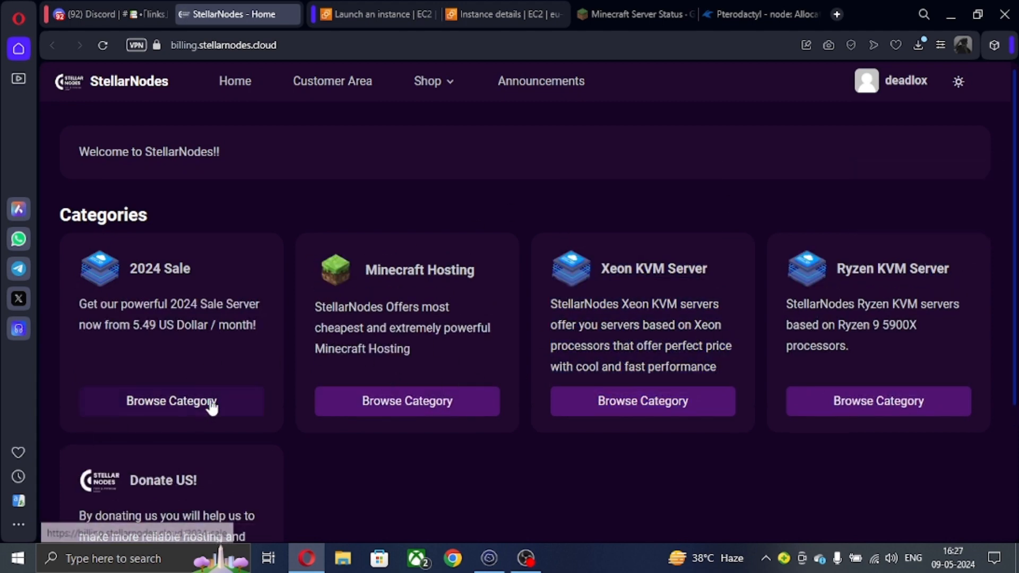
Step: Add the Small 2024 Sale plan to the cart with hostname 'djn'
click(171, 401)
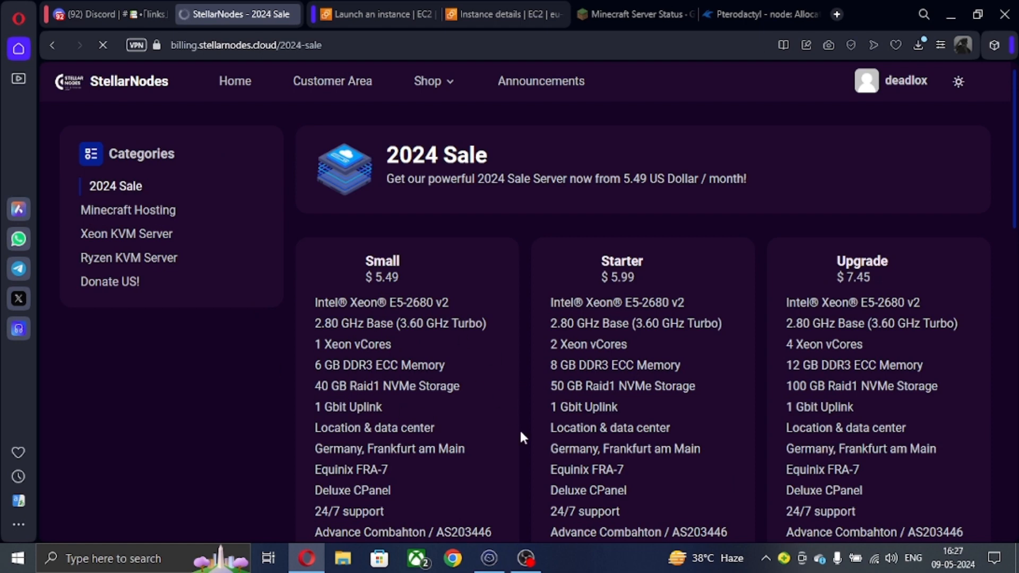
scroll(down, 3)
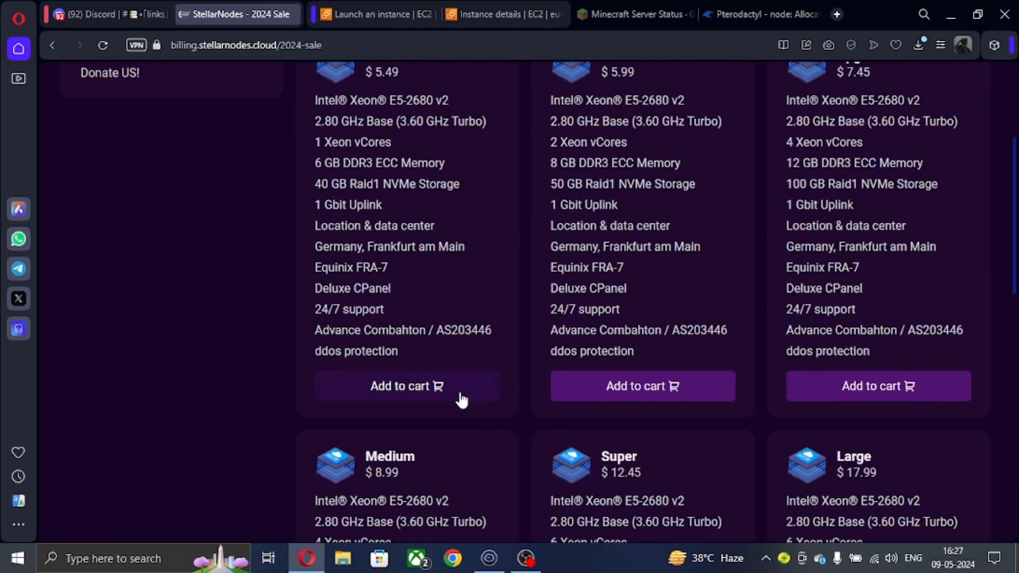
click(406, 385)
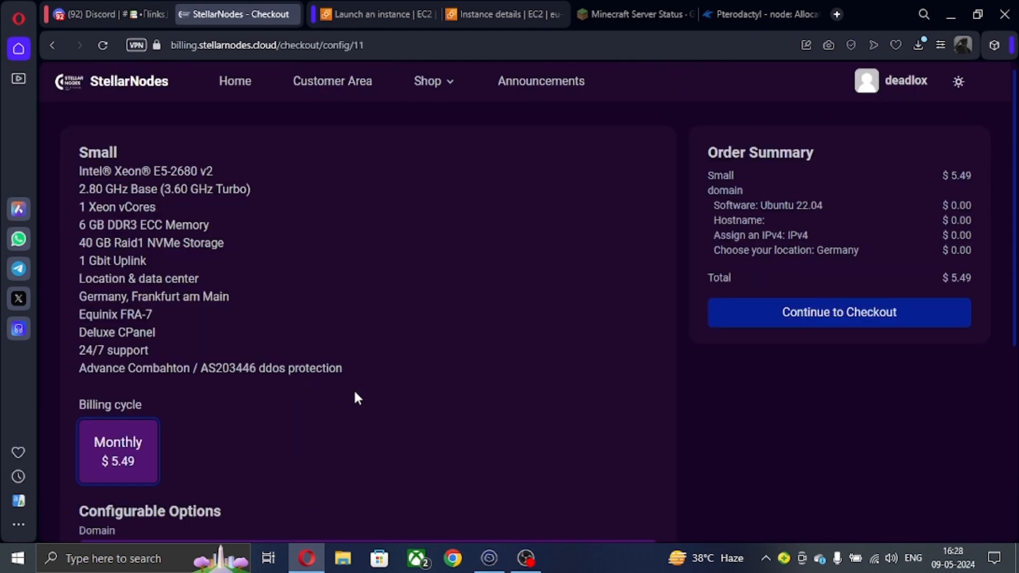
scroll(down, 3)
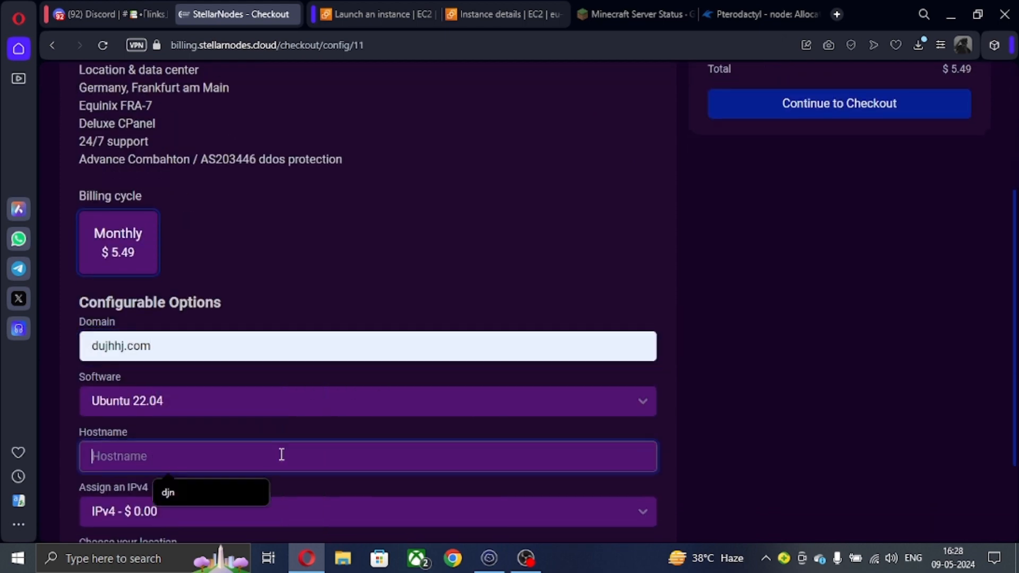
text(djn)
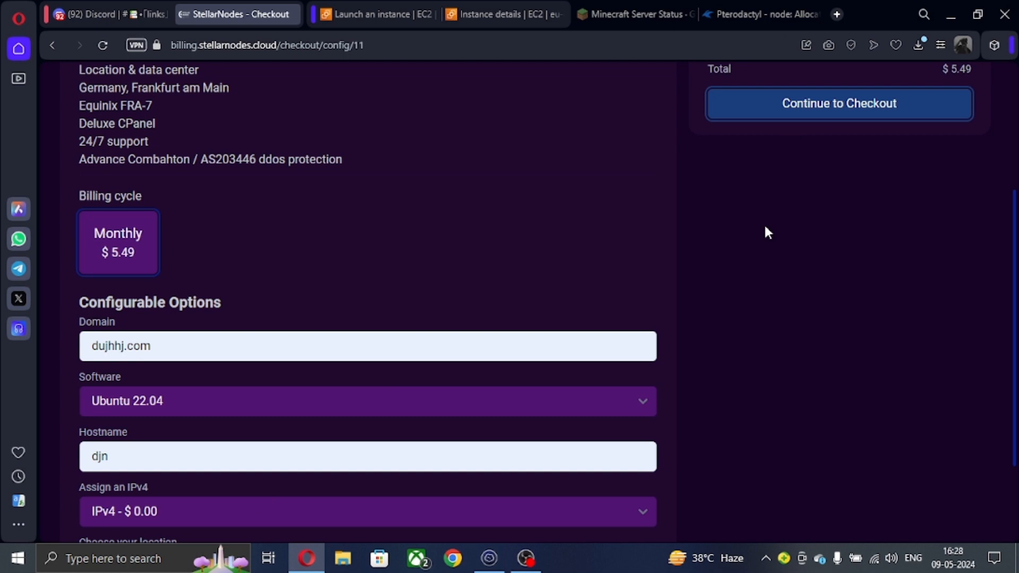
Step: Proceed to checkout and apply coupon DEADLOX24, bringing the total to $4.94
click(837, 103)
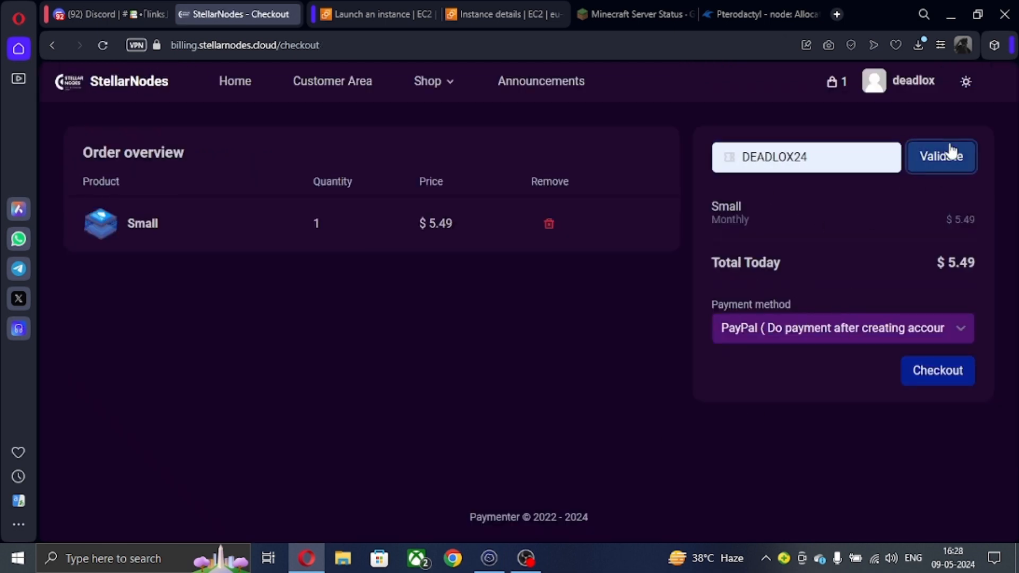
click(940, 157)
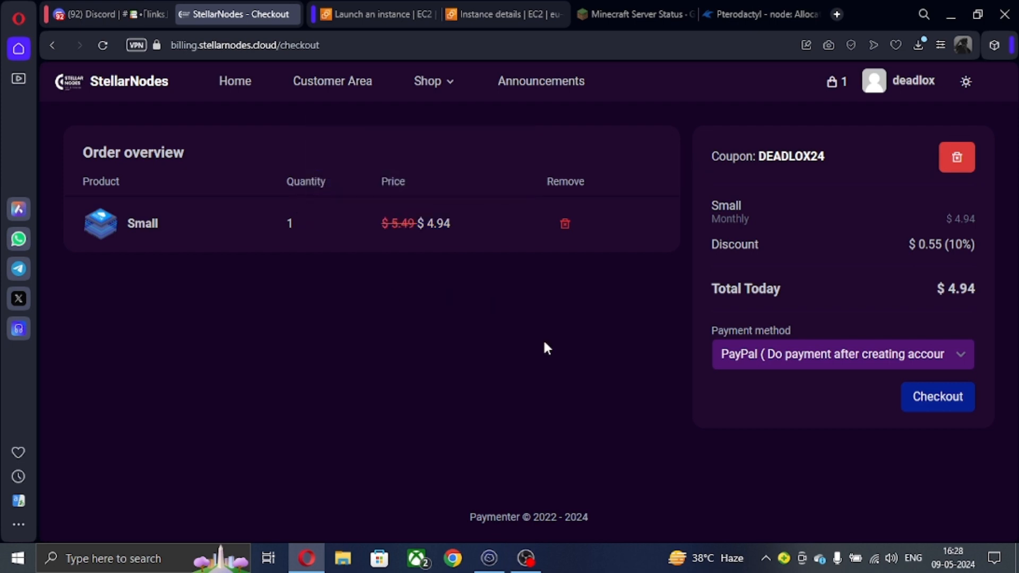
mouse_move(330, 358)
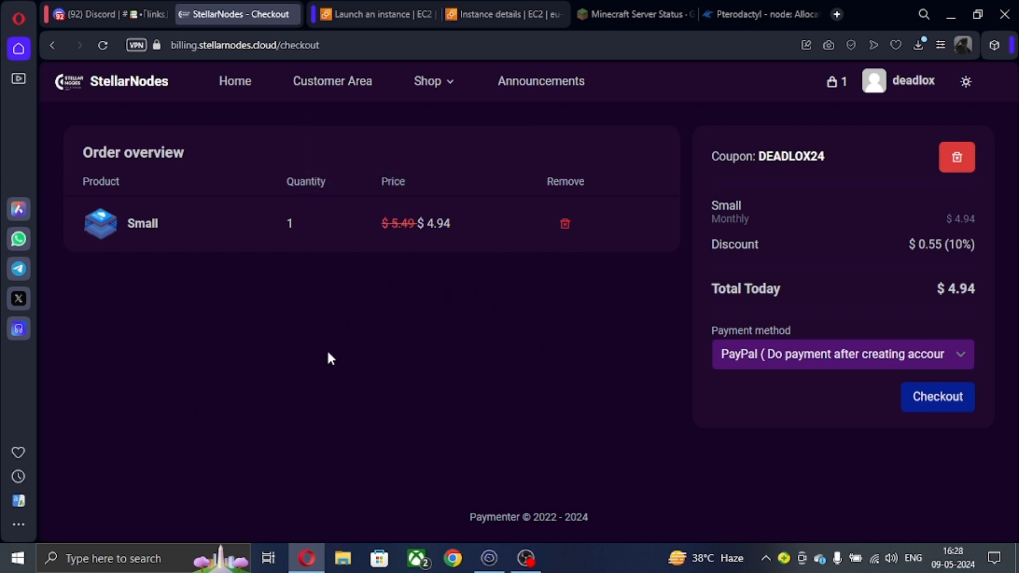
click(758, 14)
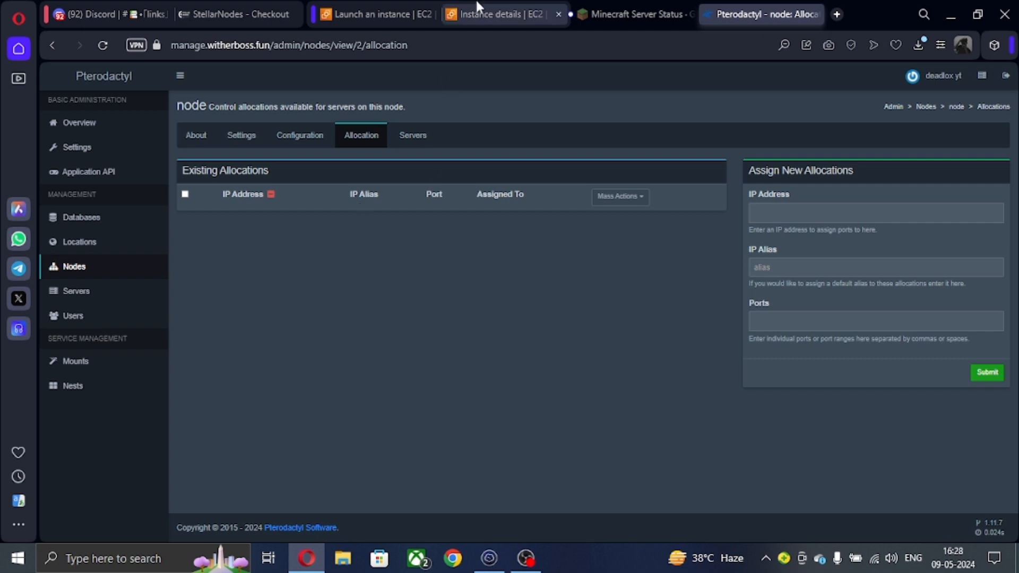
click(501, 14)
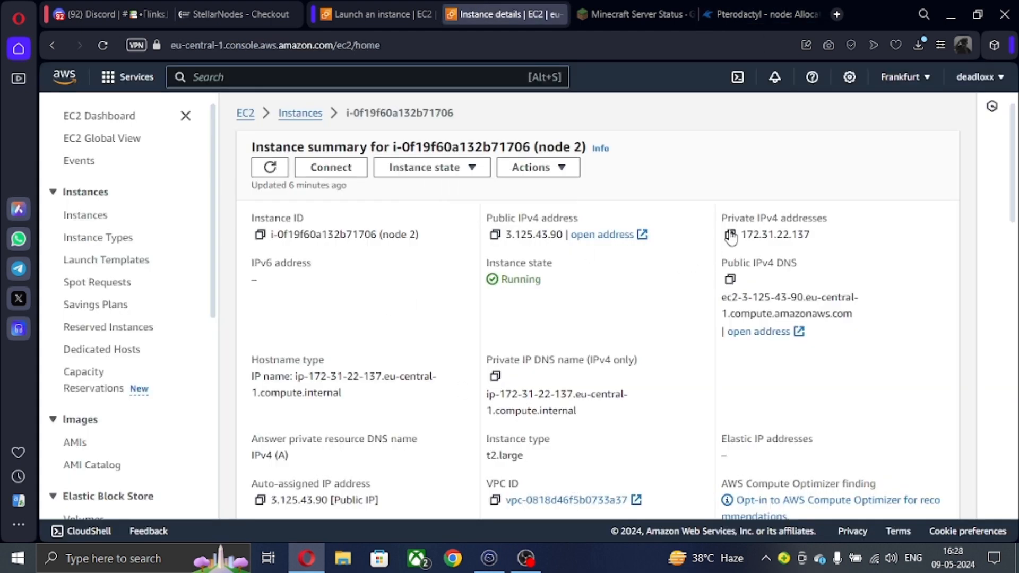
click(759, 14)
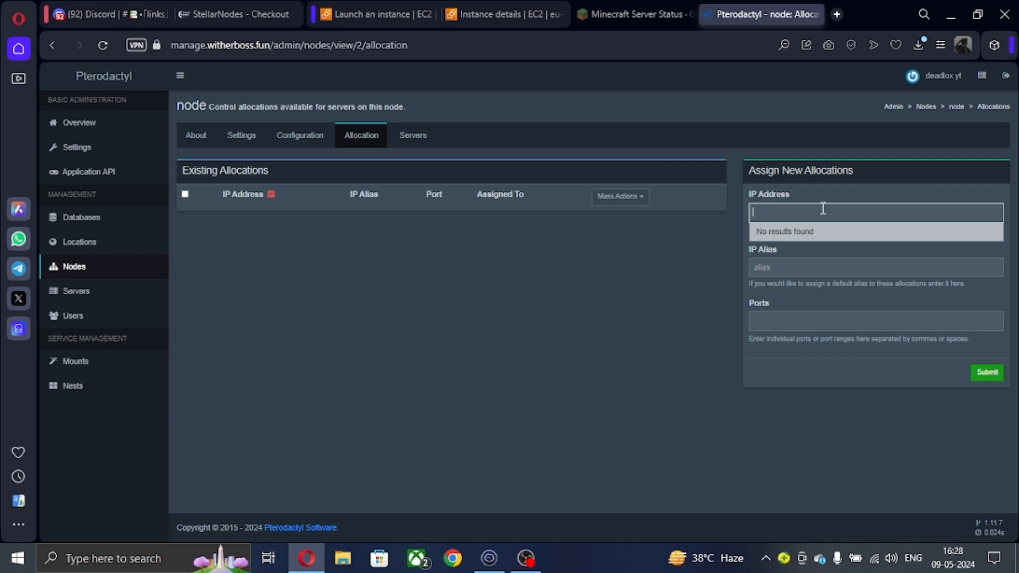
text(172.31.22.137)
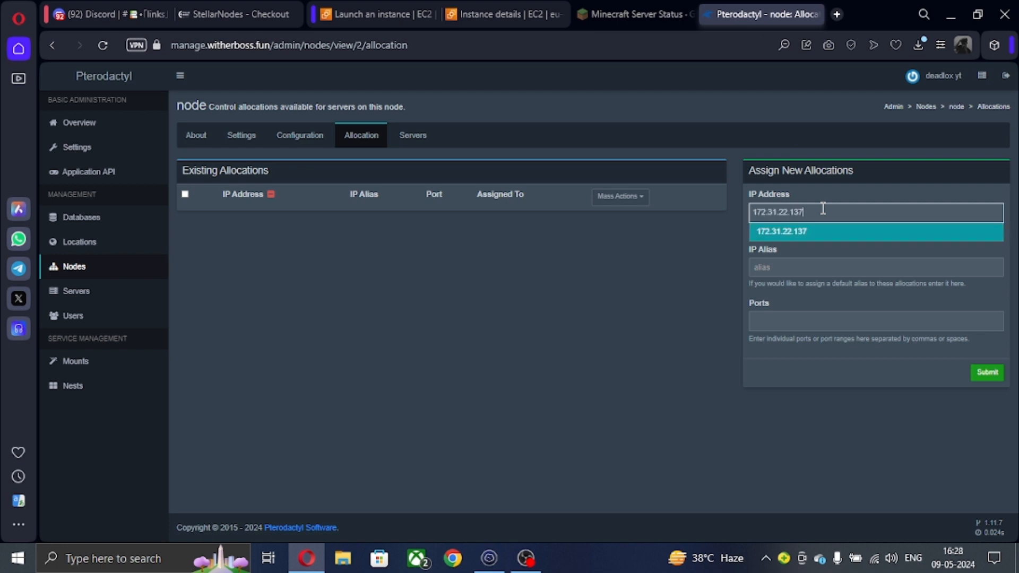
click(781, 231)
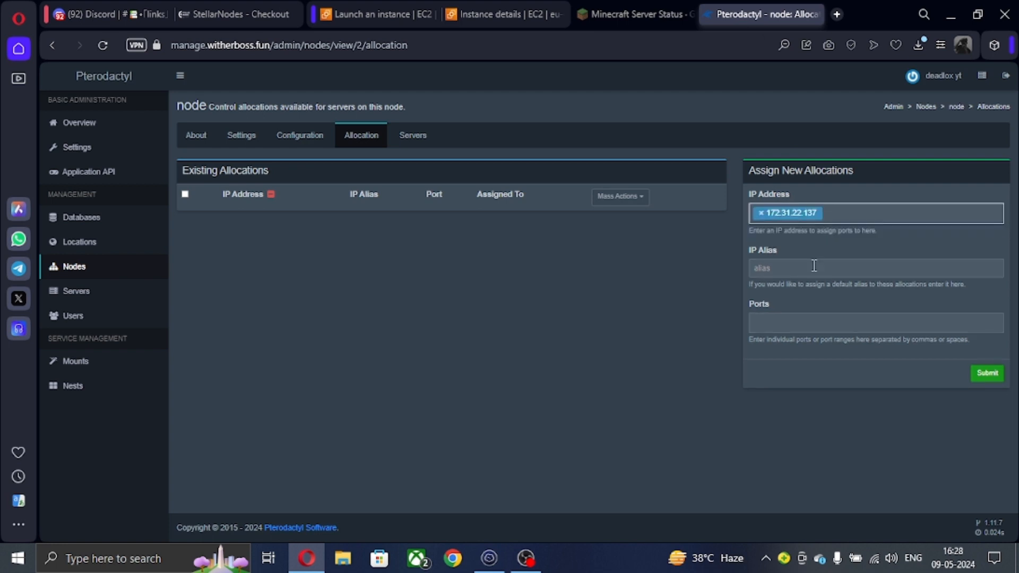
click(504, 14)
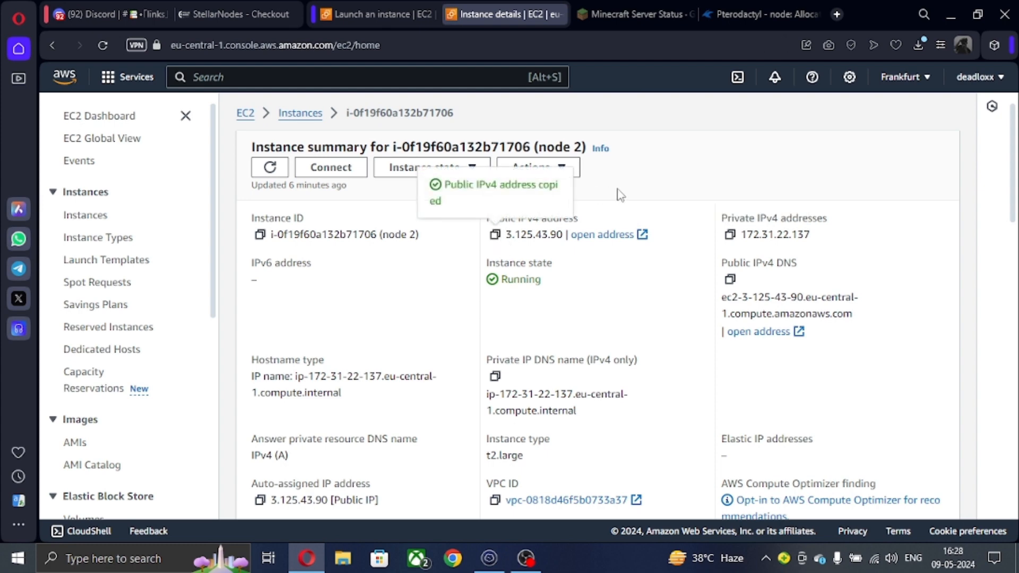
click(761, 14)
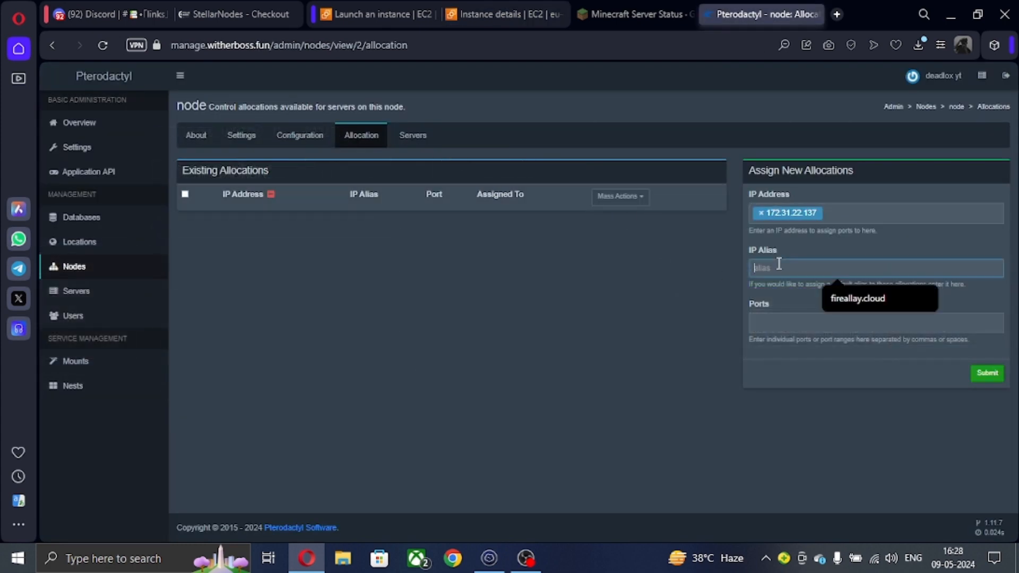
text(3.125.43.90)
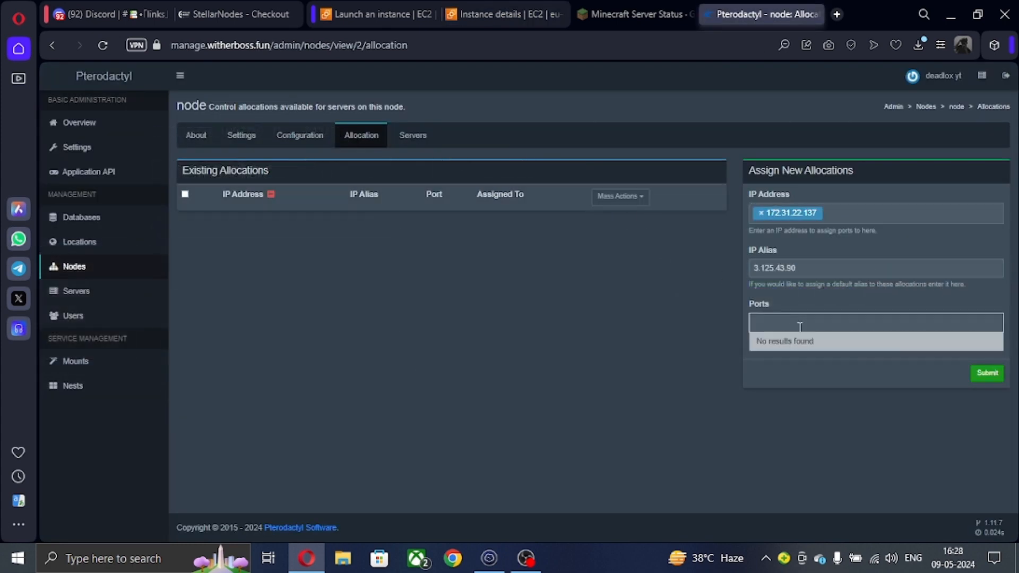
text(25565)
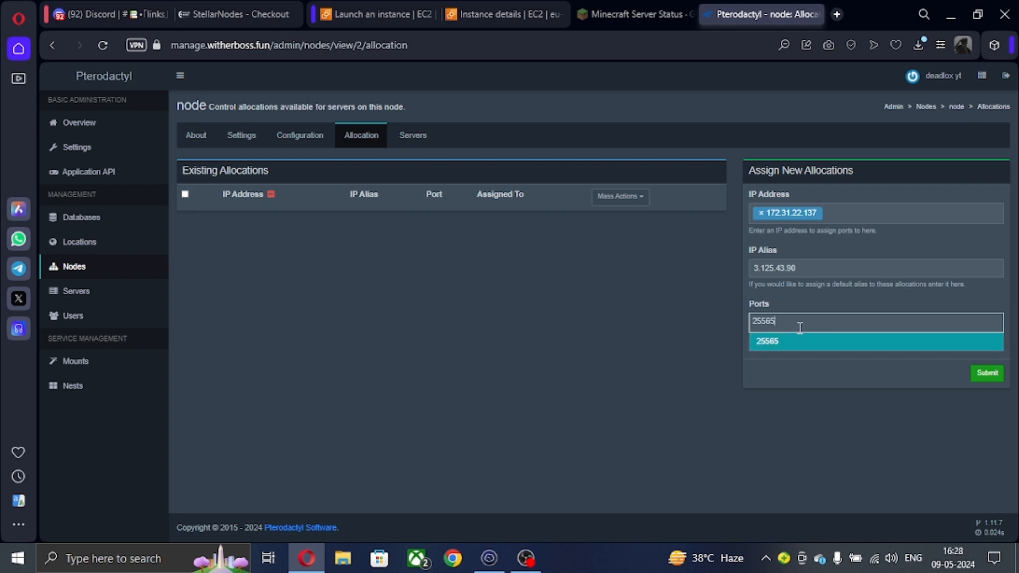
text(-25580)
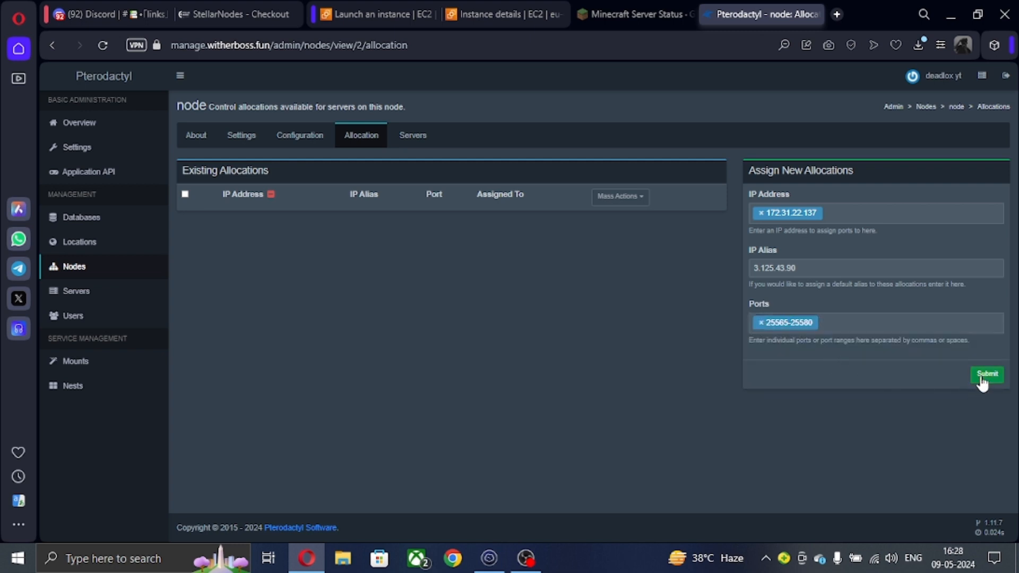
click(986, 374)
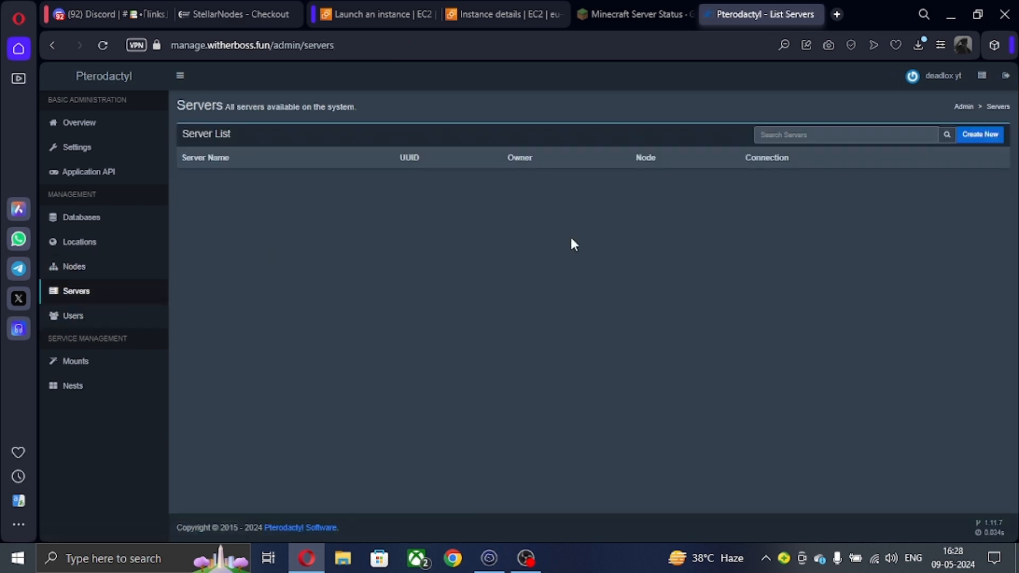
Step: Create server node1 with owner set and allocation 172.31.22.137:25565
click(979, 133)
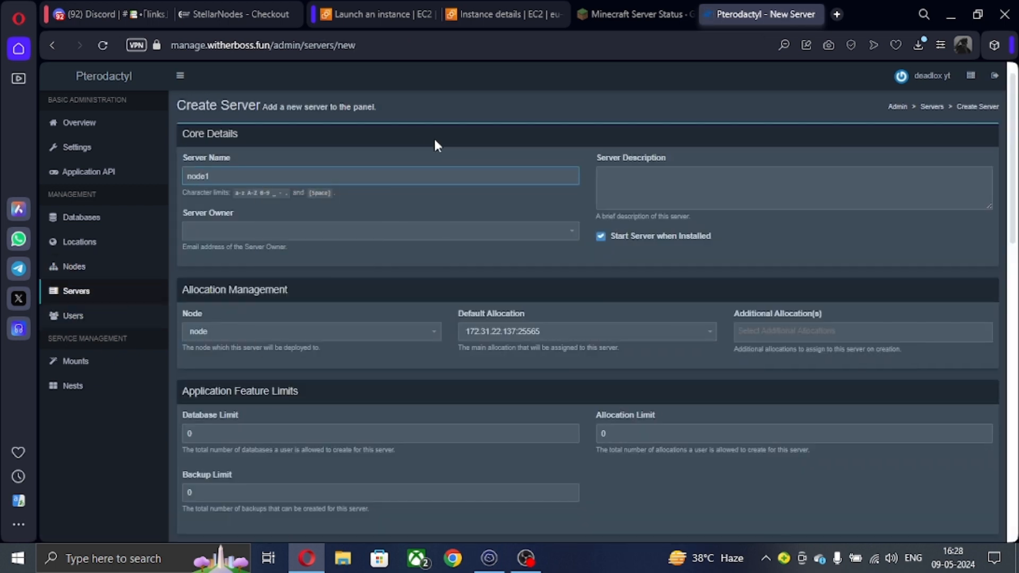
scroll(down, 3)
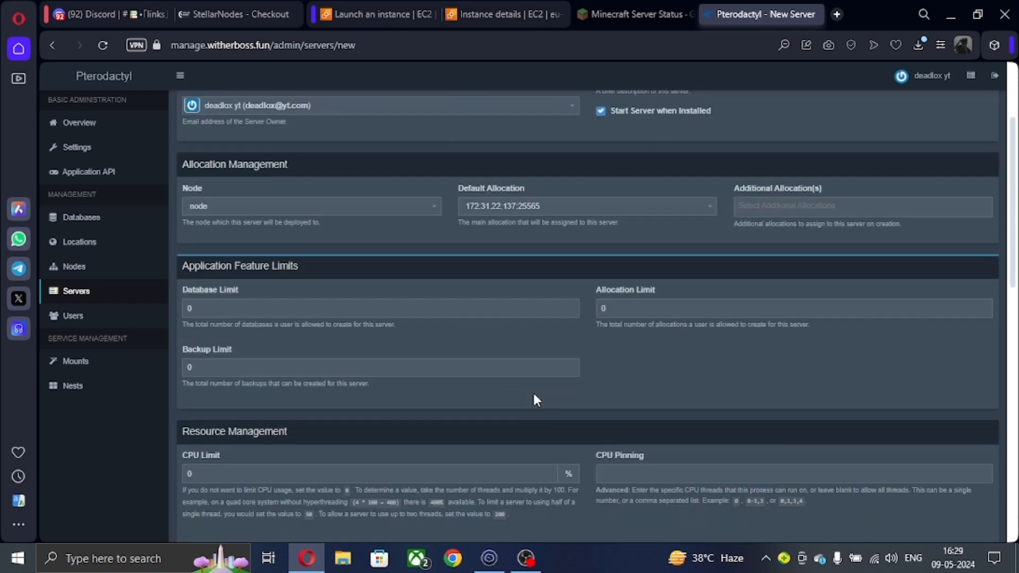
scroll(down, 3)
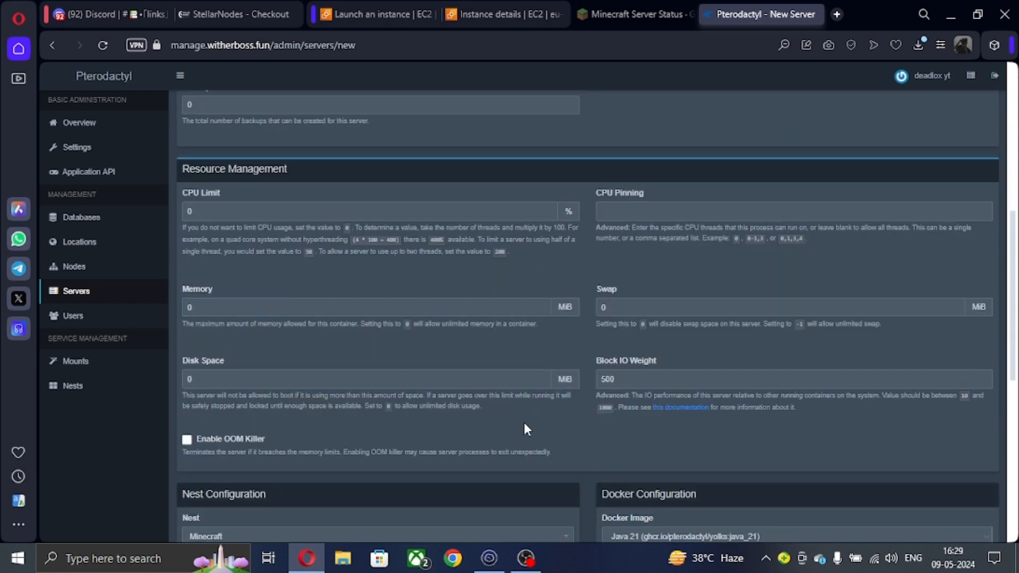
scroll(down, 3)
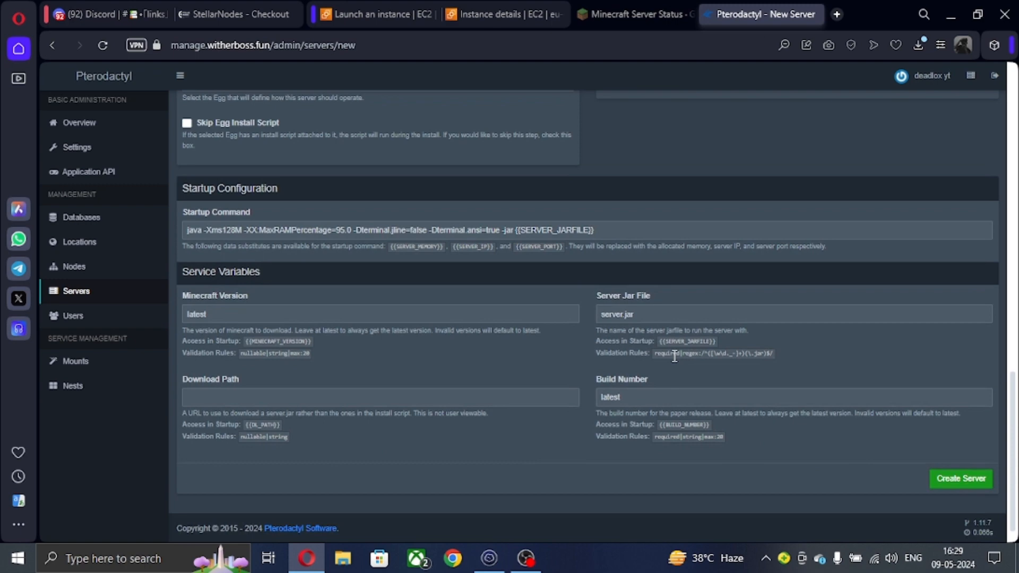
click(960, 479)
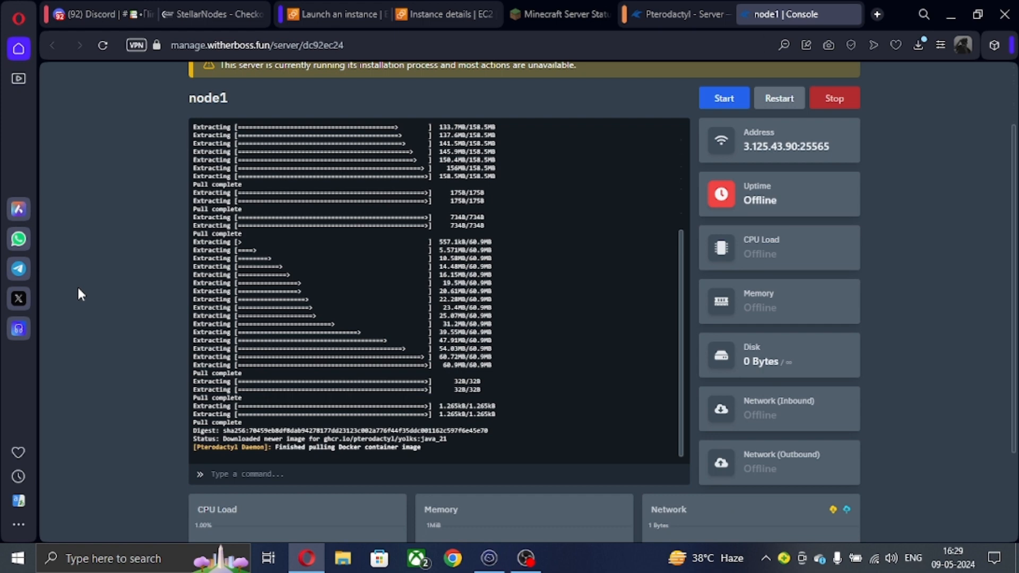
Step: Watch node1's installation output in the Console until the Docker image finishes downloading
click(723, 98)
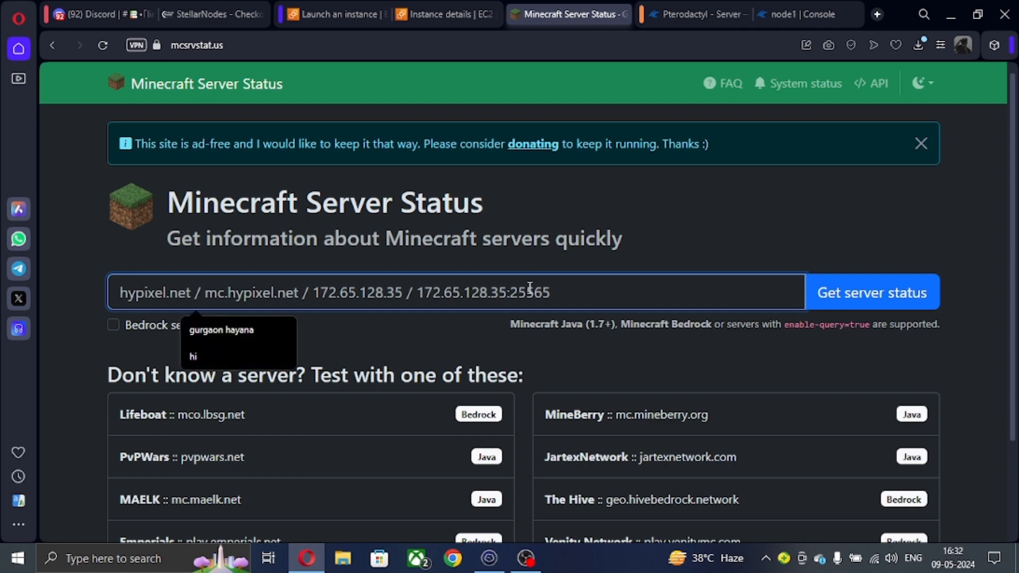
Step: Check 3.125.43.90:25565 on mcsrvstat.us: online, Paper 1.20.6, 0/20 players
click(871, 291)
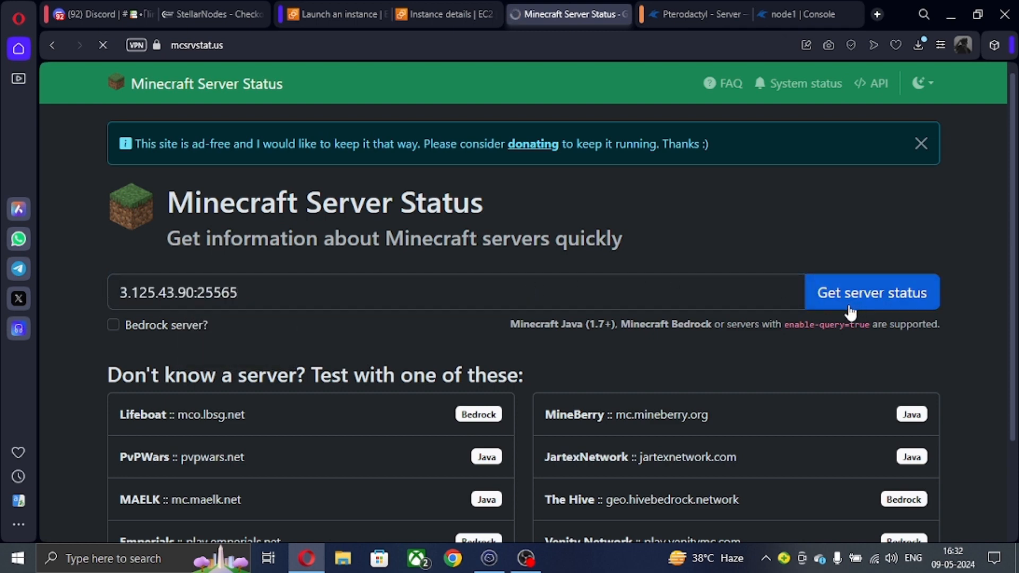
click(870, 292)
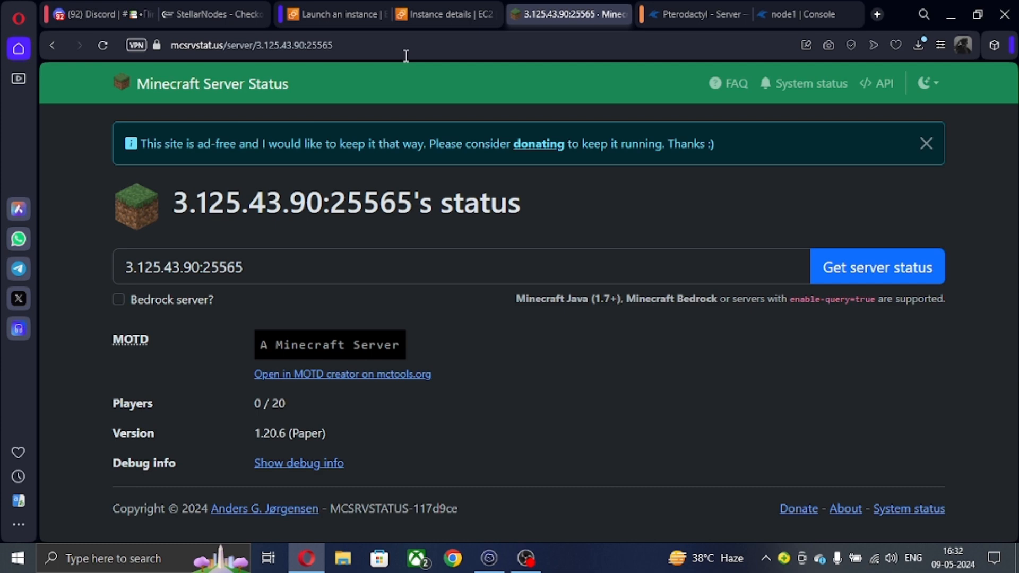
click(789, 14)
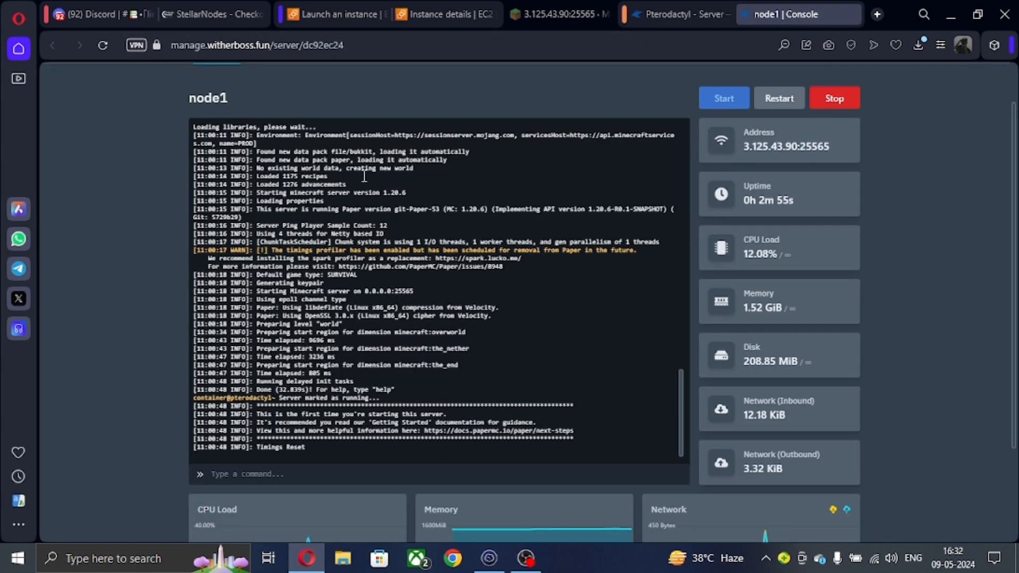
Step: Return to the StellarNodes checkout showing the Small plan, DEADLOX24 coupon and $4.94 total
click(217, 15)
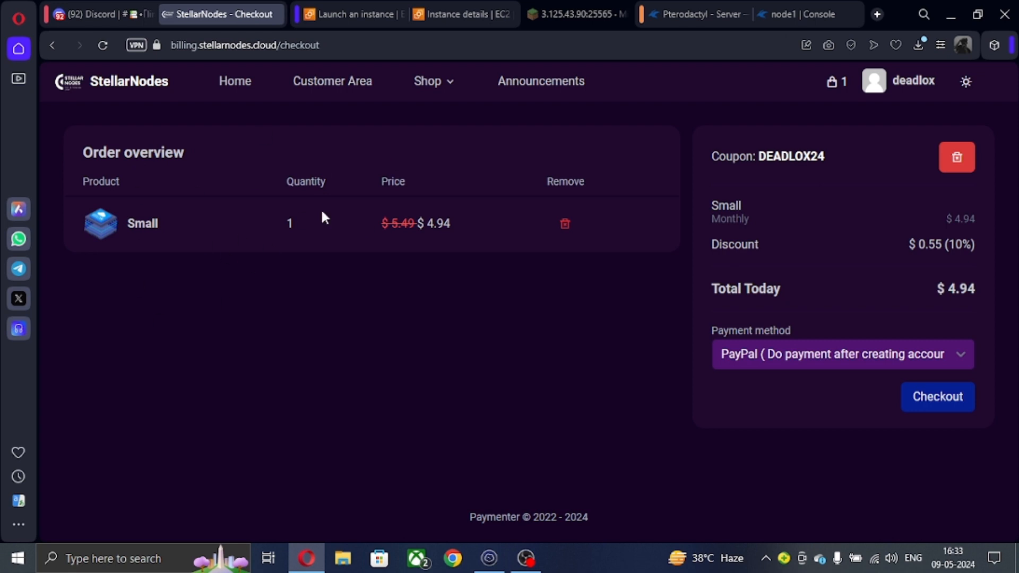
mouse_move(328, 193)
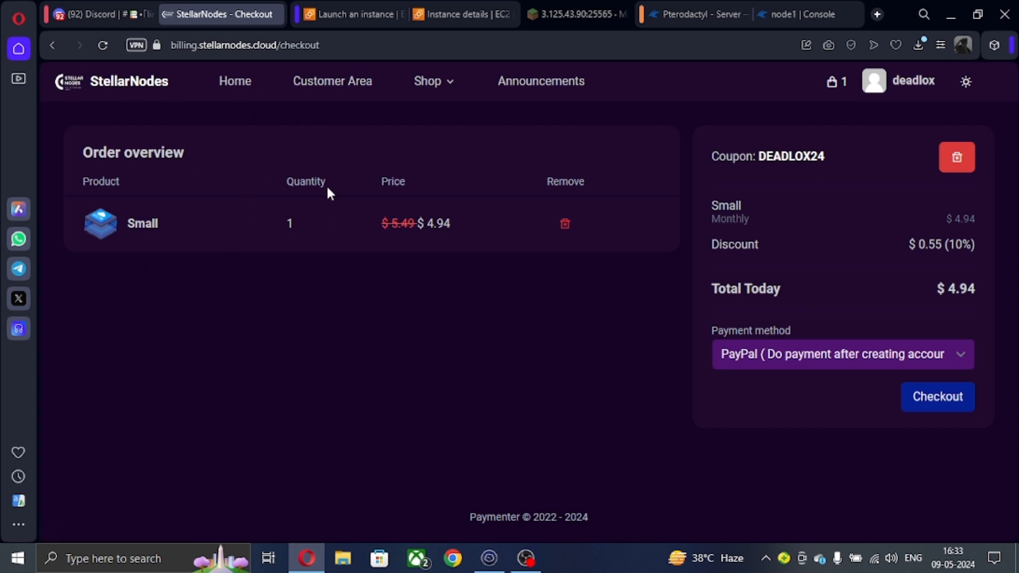
mouse_move(351, 244)
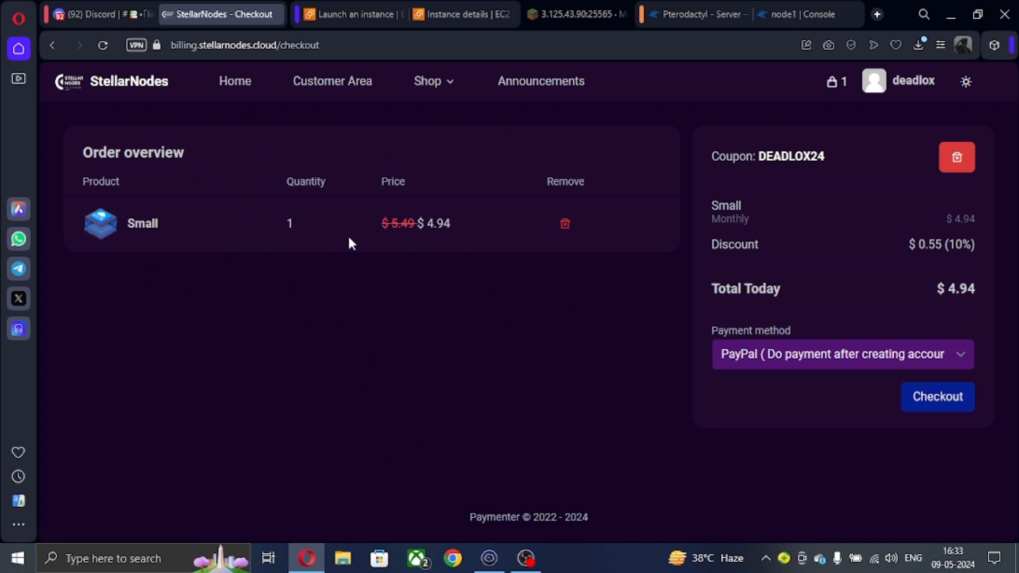
mouse_move(474, 238)
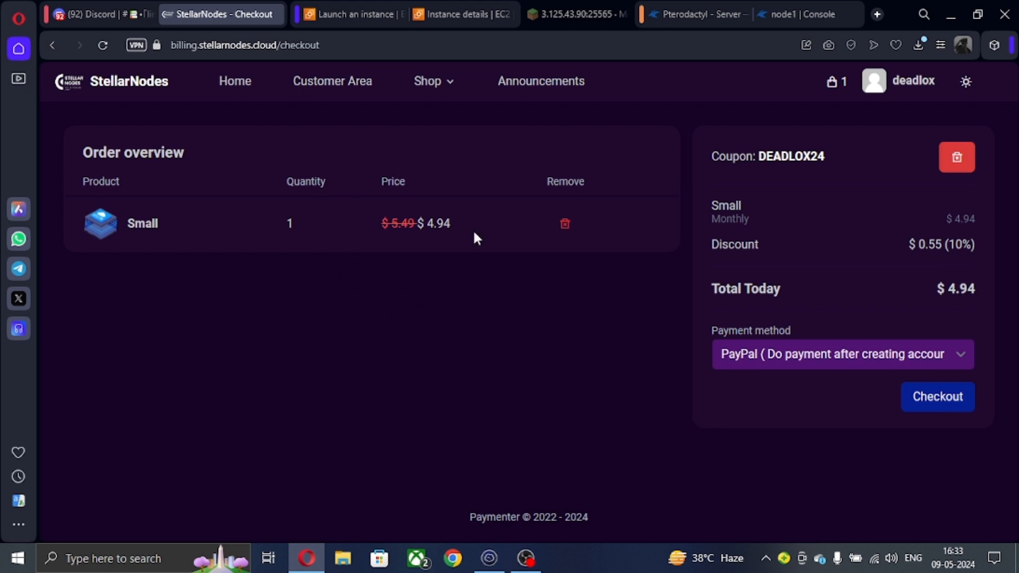
mouse_move(475, 136)
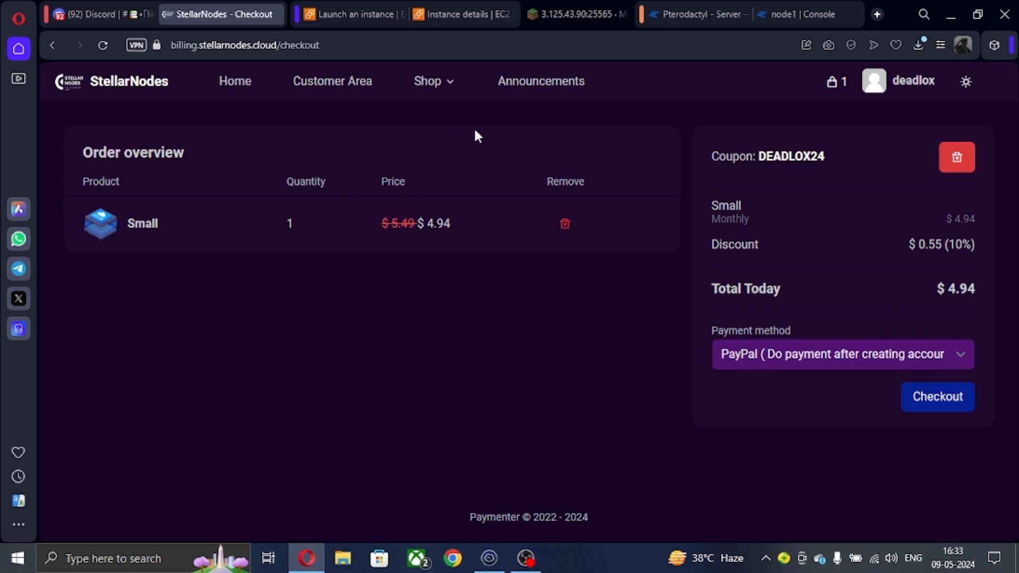
mouse_move(543, 109)
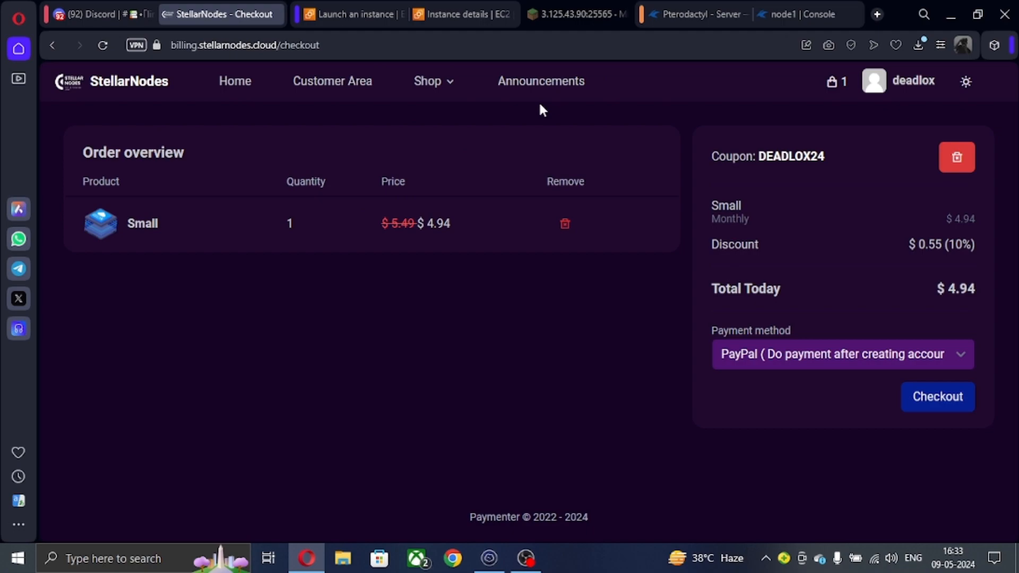